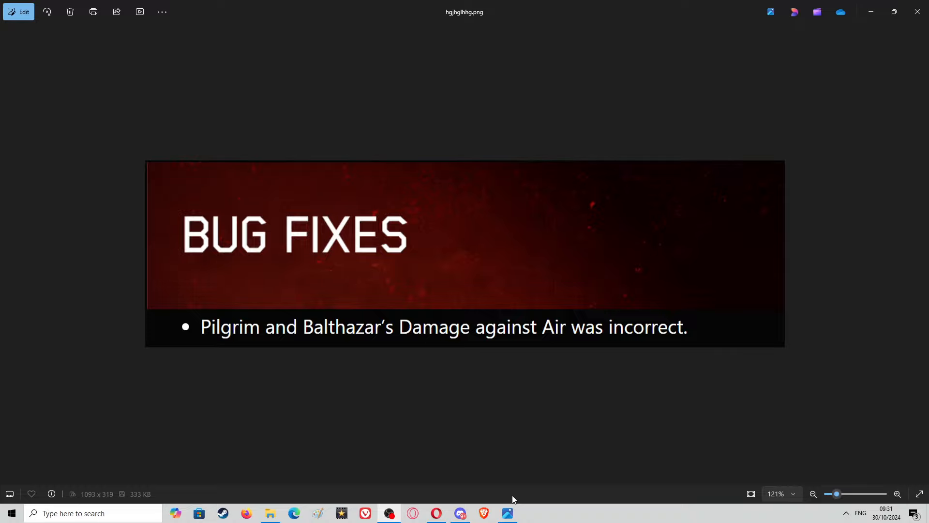
pyautogui.moveTo(643, 90)
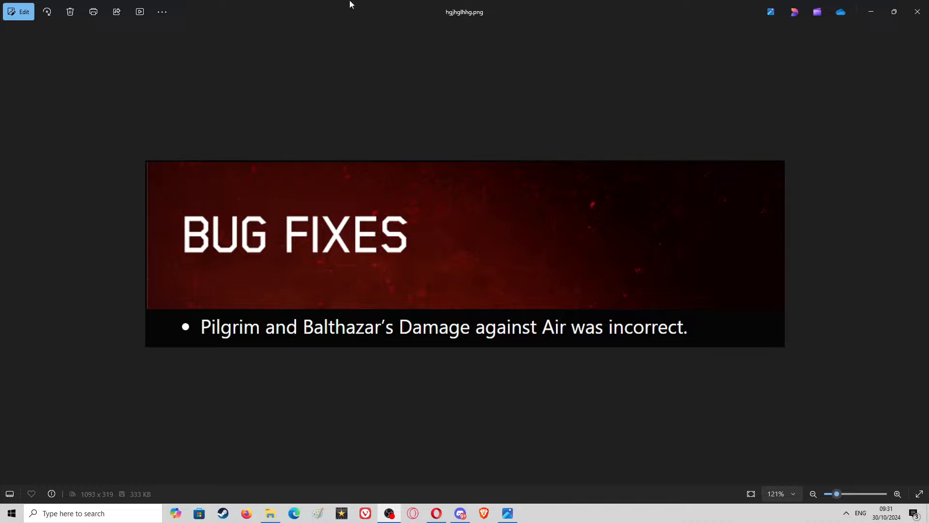
pyautogui.moveTo(535, 100)
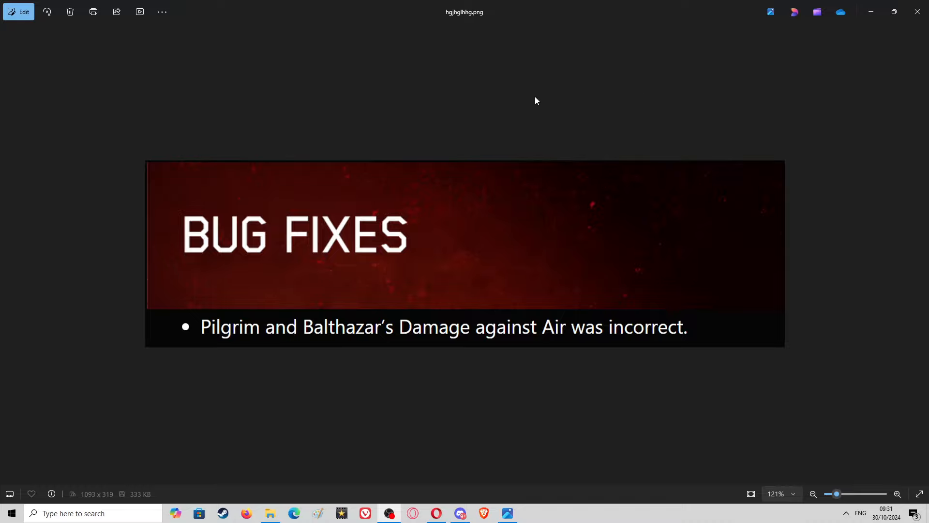